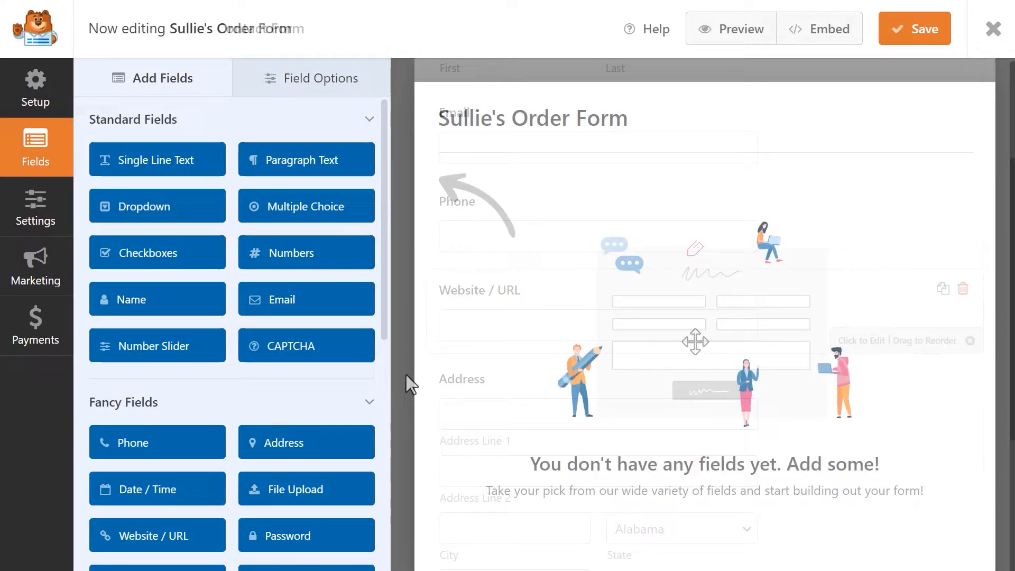
Load the Tour Booking Form template with Name, Email, Phone and Address fields
left_click(156, 298)
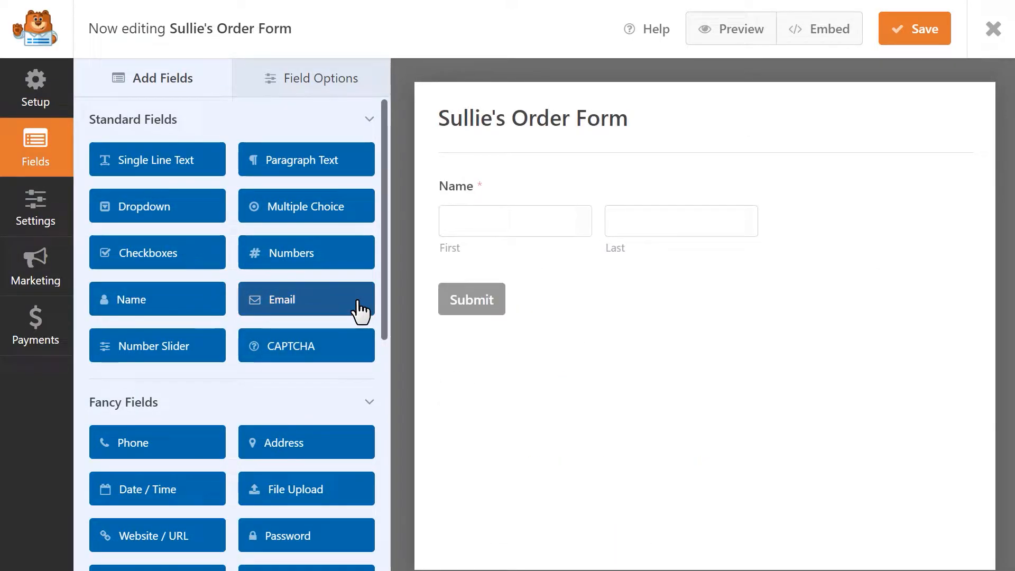
left_click(36, 88)
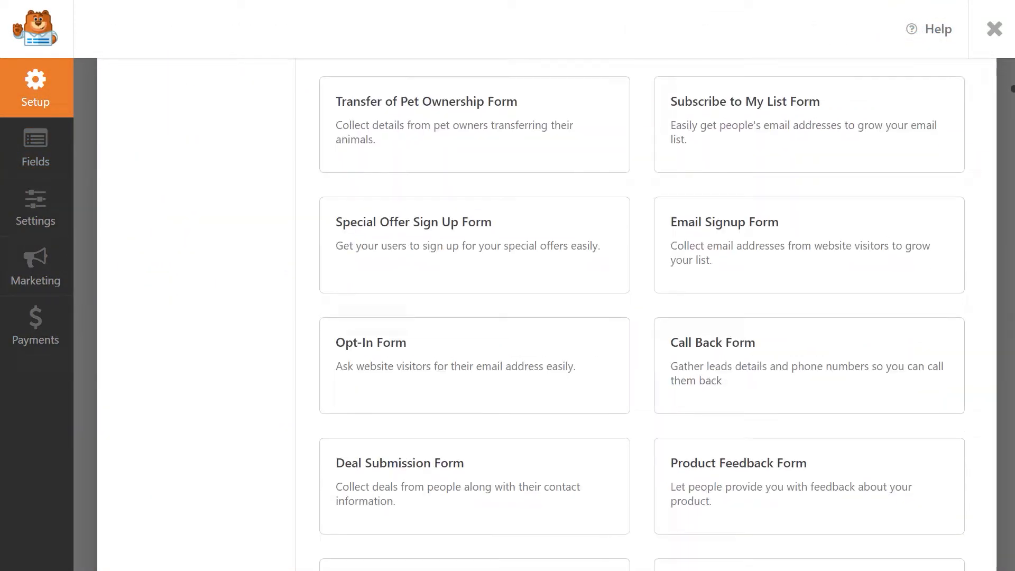
scroll("down", 3)
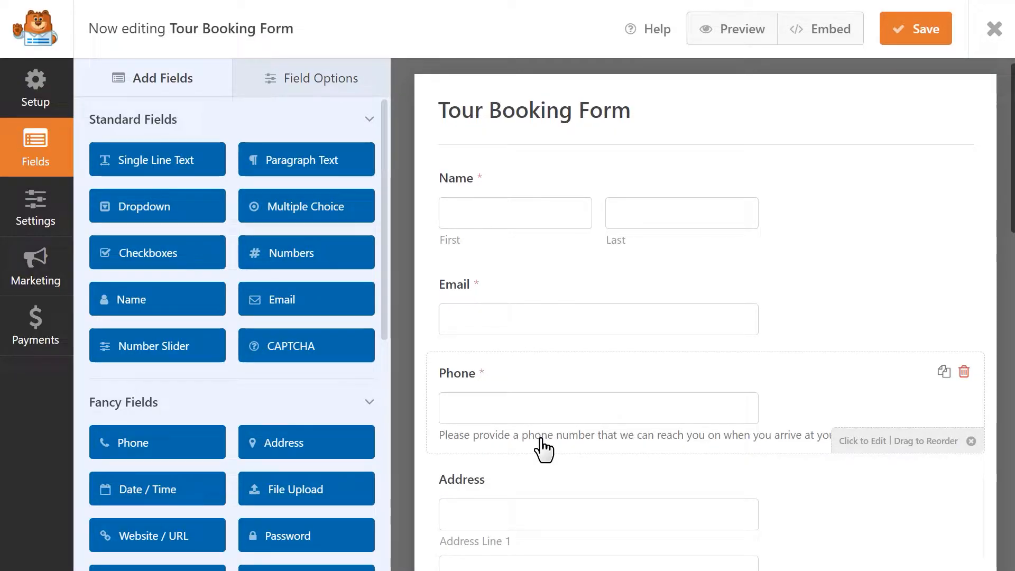
Enable anti-spam protection in the General settings of Sullie's Contact Form
left_click(35, 208)
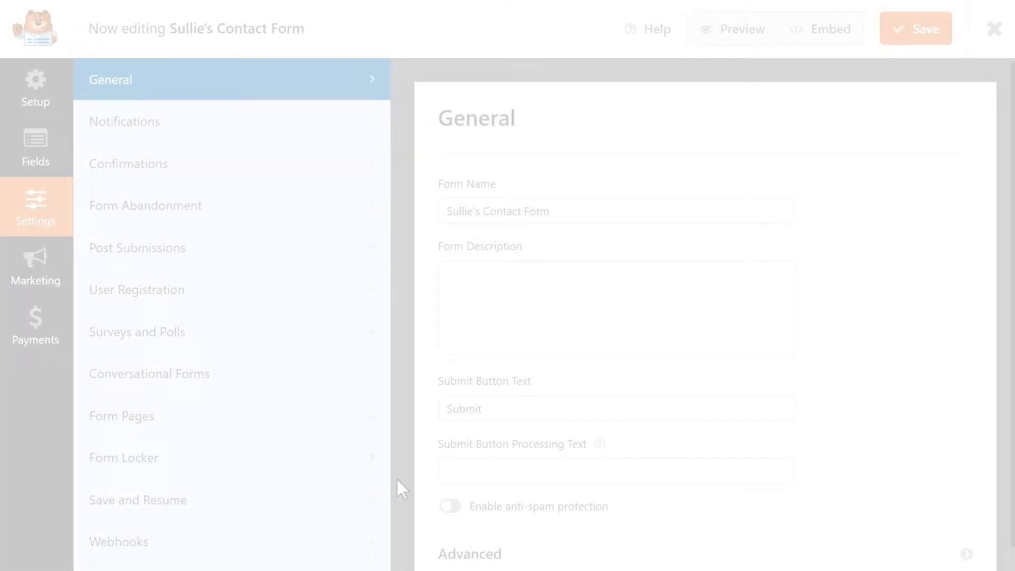
left_click(451, 505)
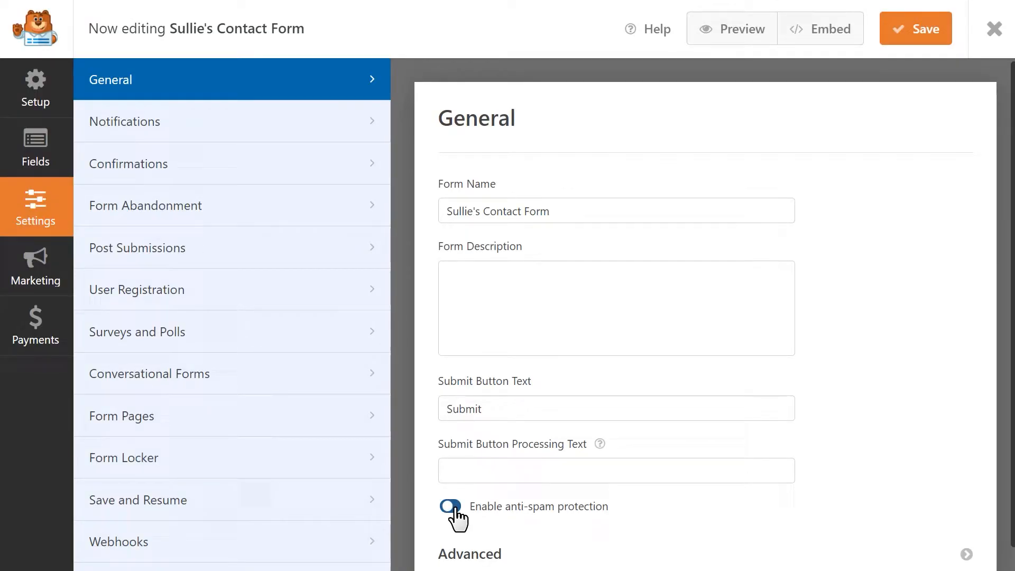
left_click(450, 506)
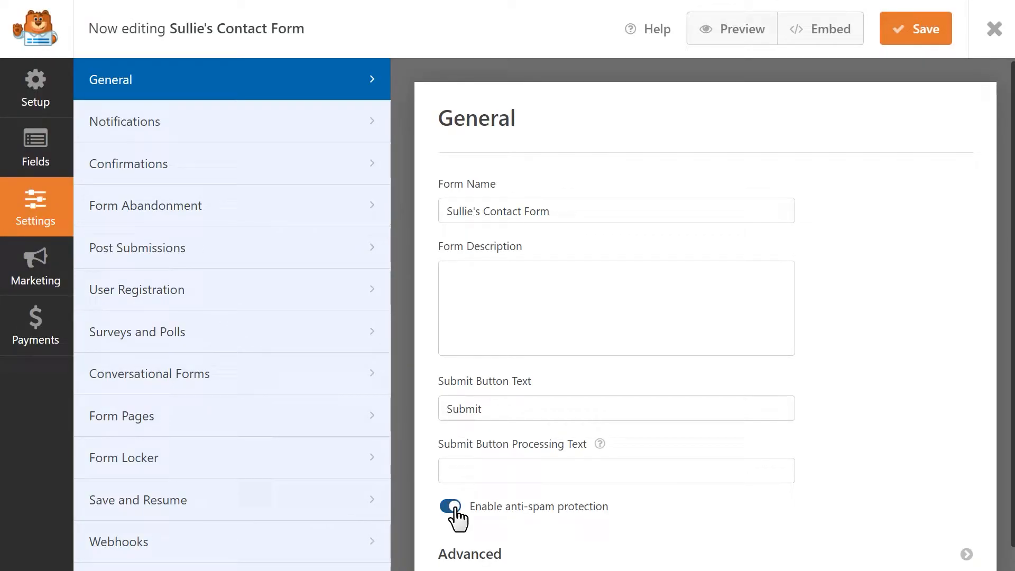
Add a Custom Captcha field with a Math question (8 + 8)
left_click(743, 29)
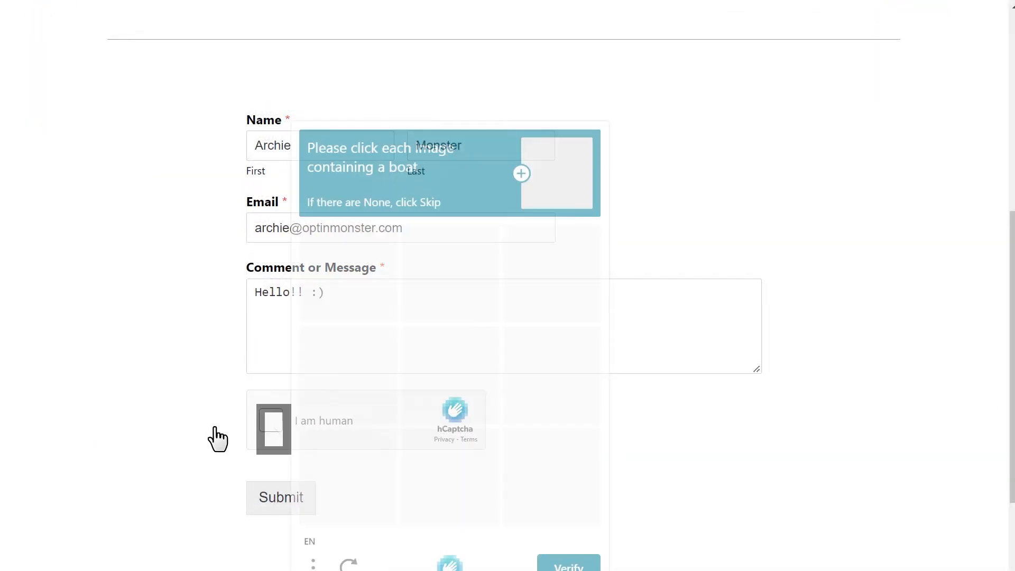
left_click(231, 267)
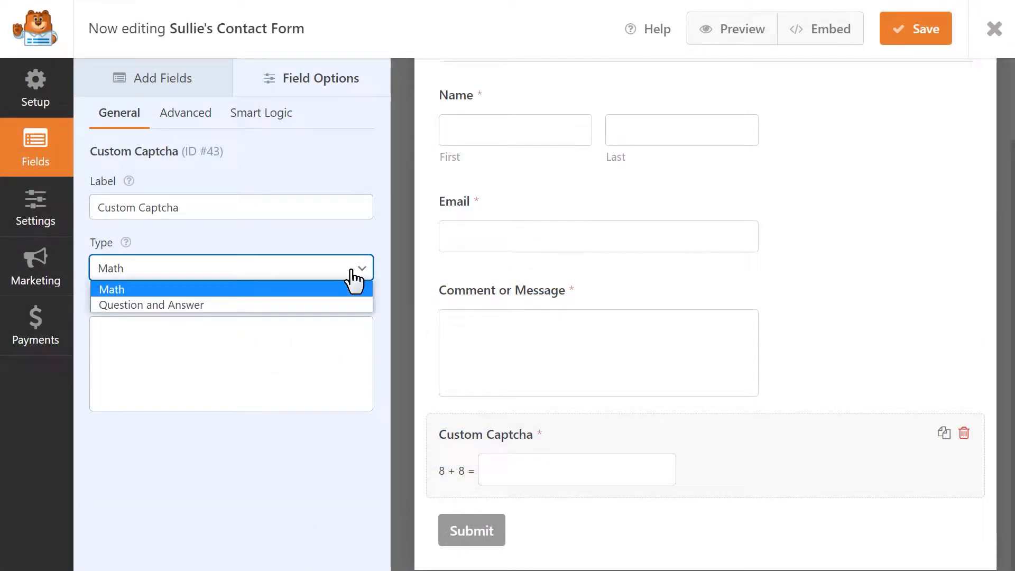
left_click(151, 305)
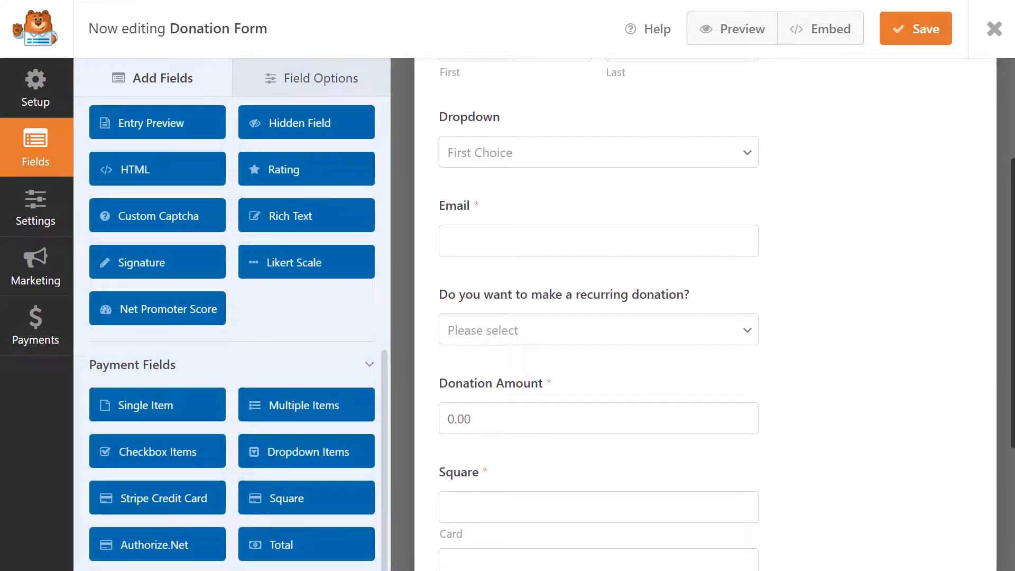
Show the Payments panel for Sullie's Order Form with PayPal Standard, Square and Authorize.Net
left_click(35, 323)
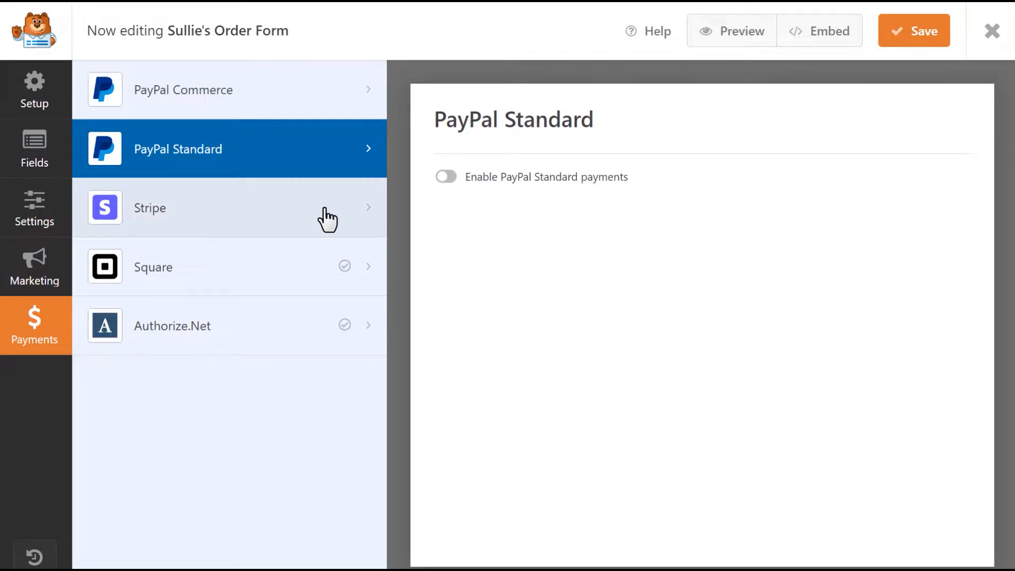
left_click(152, 266)
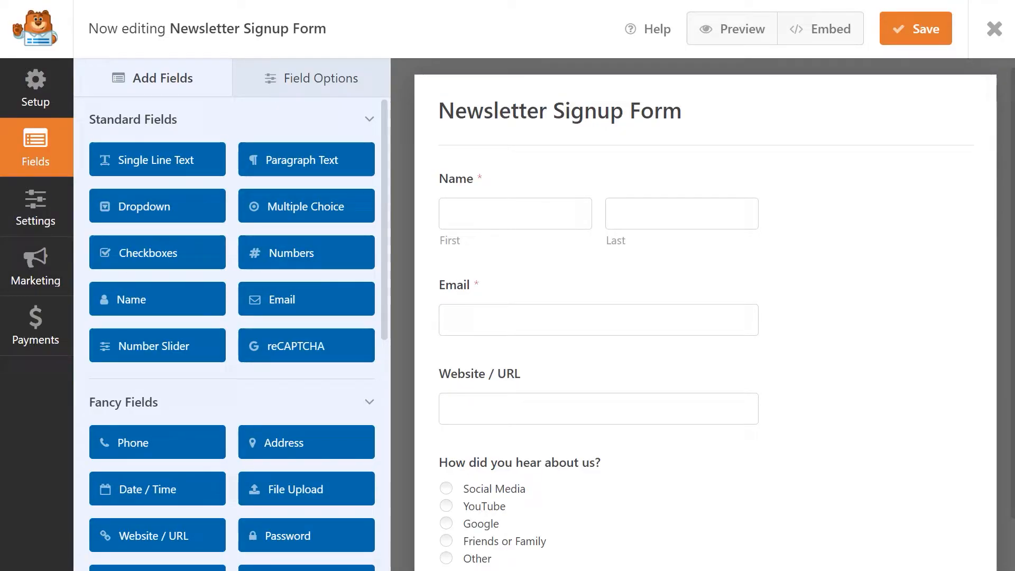
Add a HubSpot connection to the Newsletter Signup Form set to Create/Update Contact
left_click(35, 265)
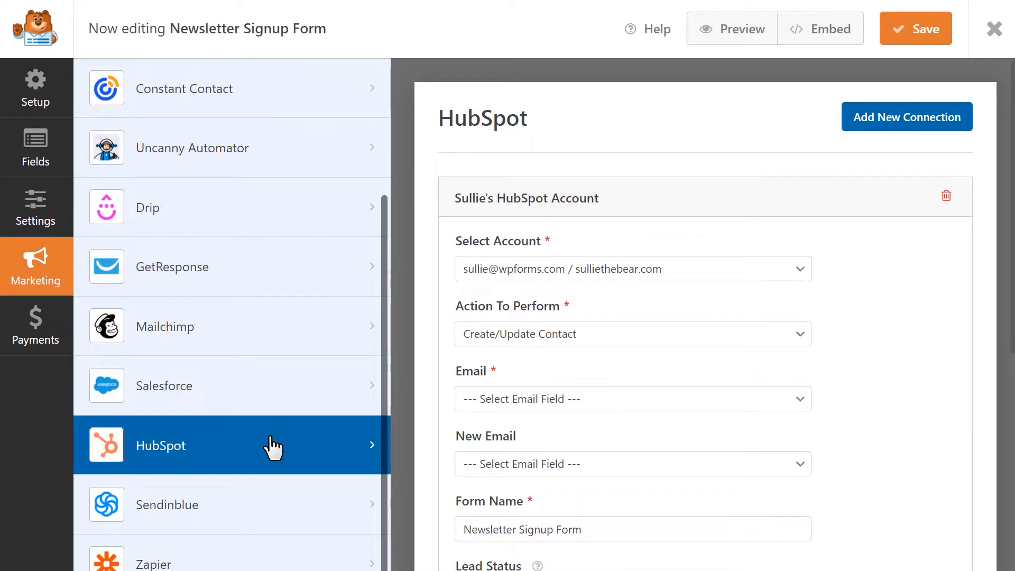
left_click(35, 208)
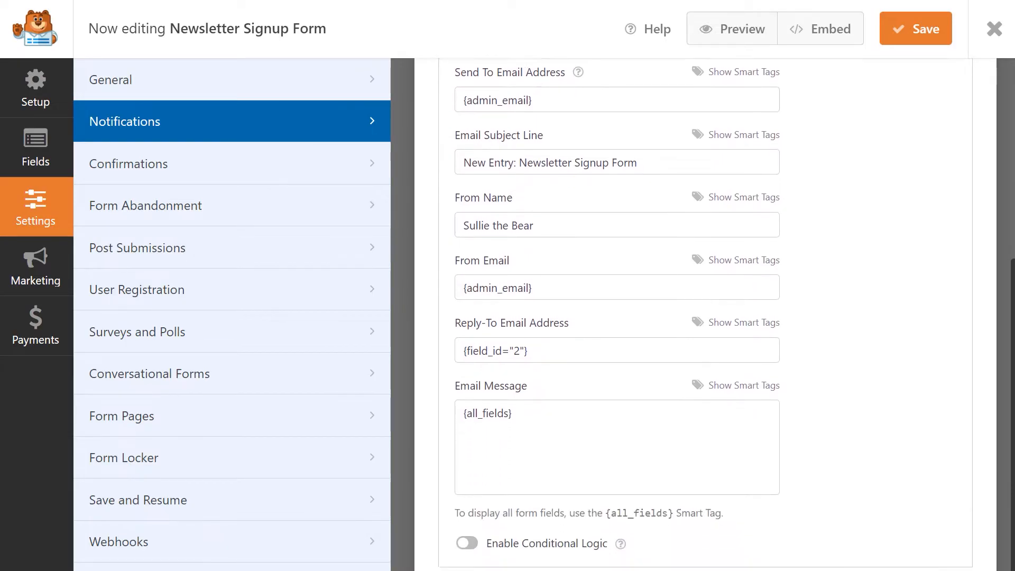
Lock the Resume Collection Form with a password and a 10-entry limit, then fill 'Sull' in the conversational College Application Form
scroll("down", 3)
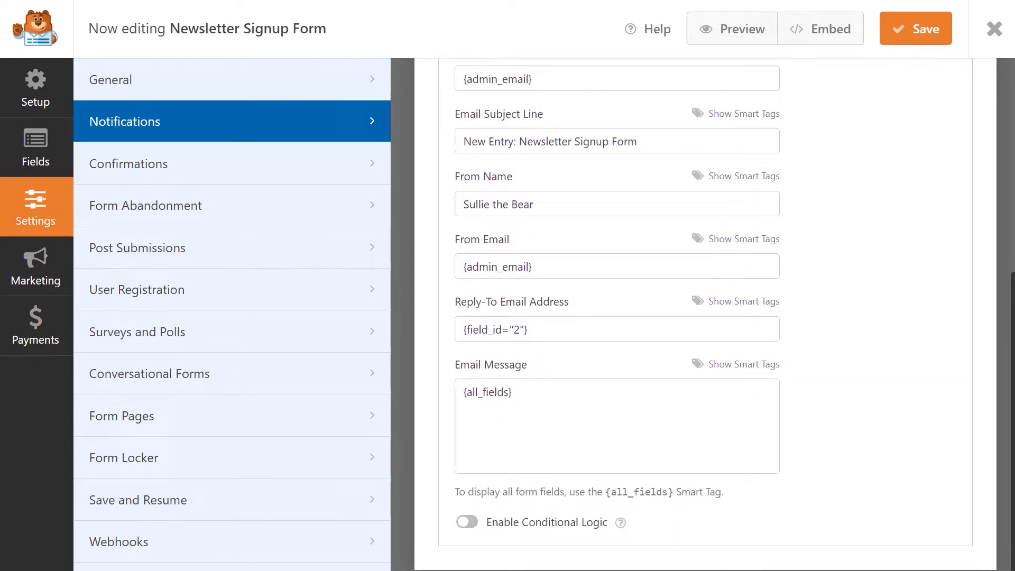
left_click(995, 28)
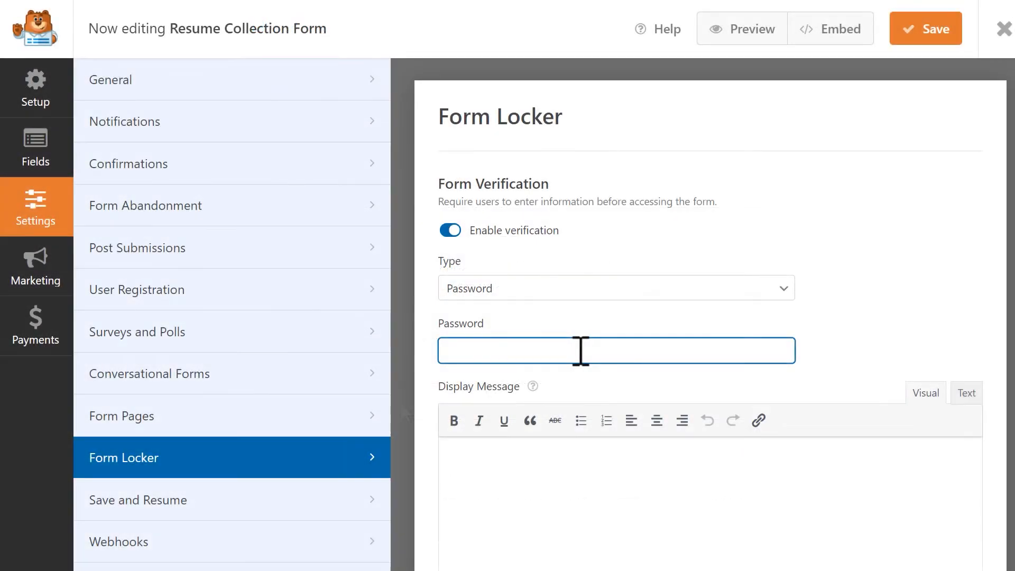
scroll("down", 3)
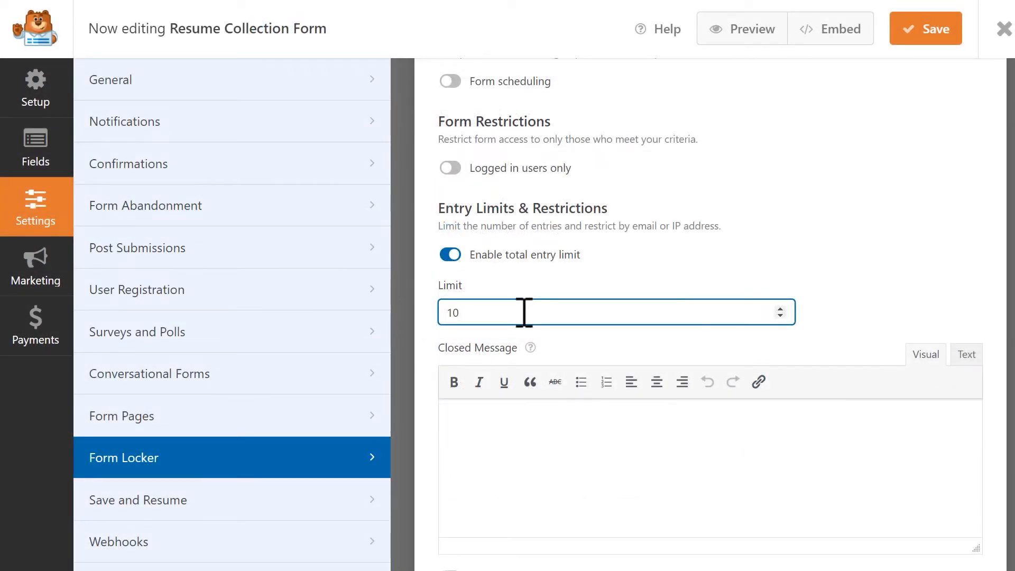
left_click(742, 29)
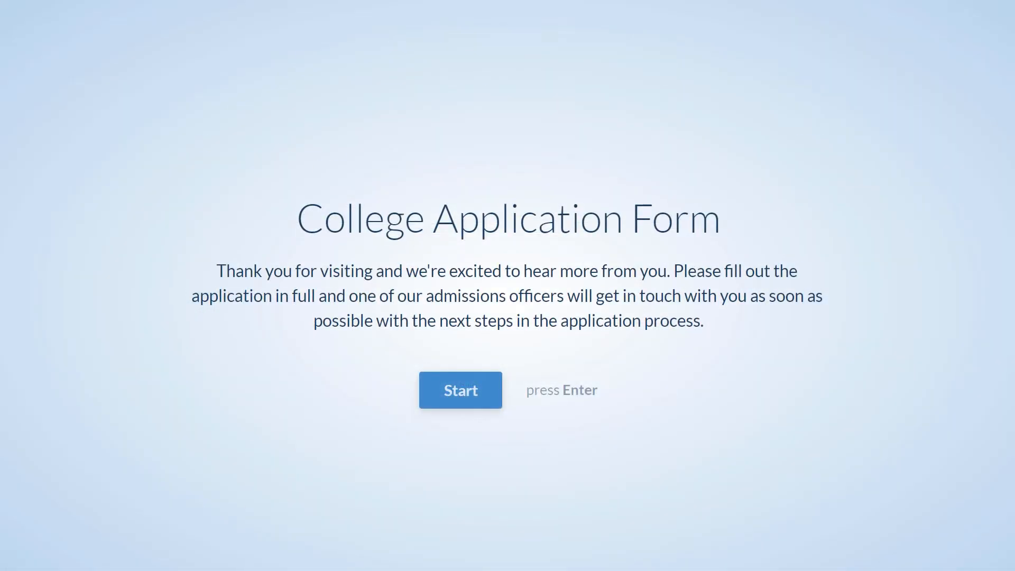
type("Sull")
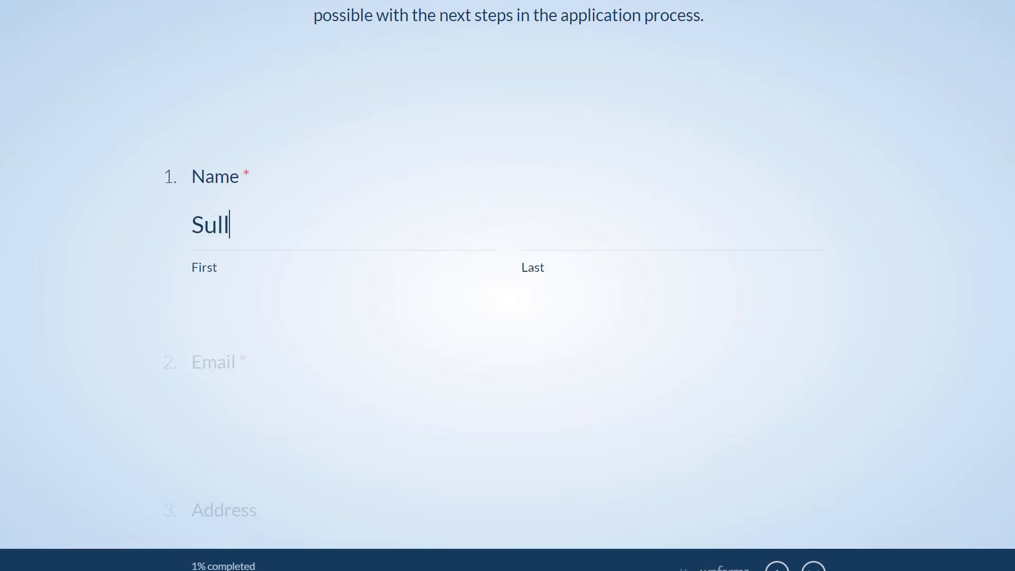